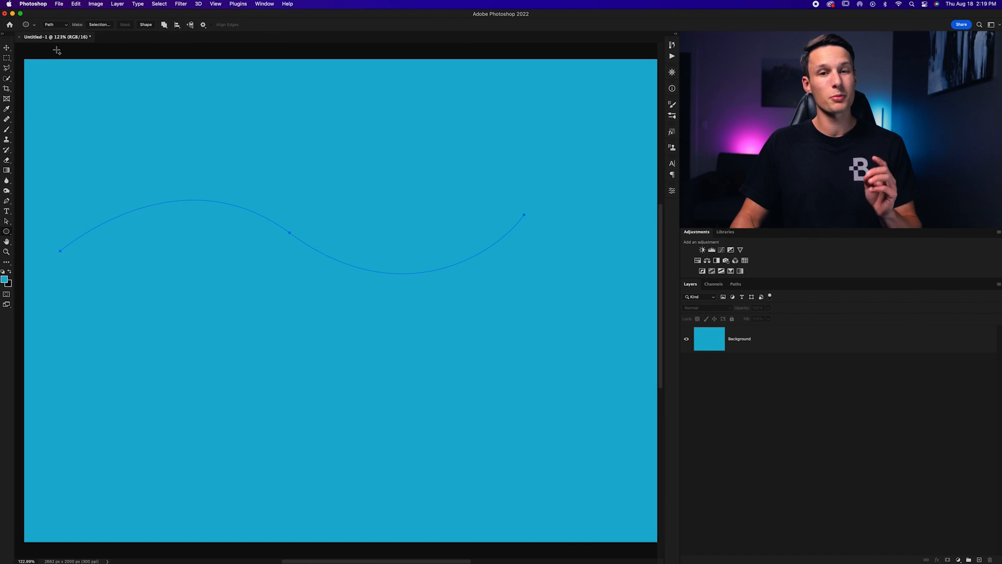
# Select the Ellipse tool in Path mode to replace the wavy pen path.
pyautogui.click(56, 25)
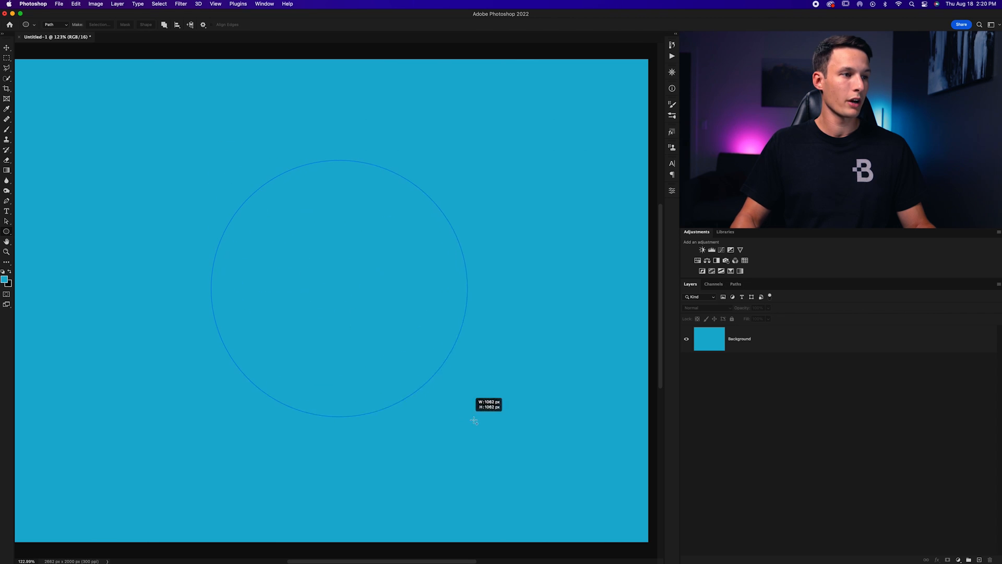
# Draw a 1280 px circle path and move it up and left.
pyautogui.moveTo(473, 421); pyautogui.dragTo(530, 470)
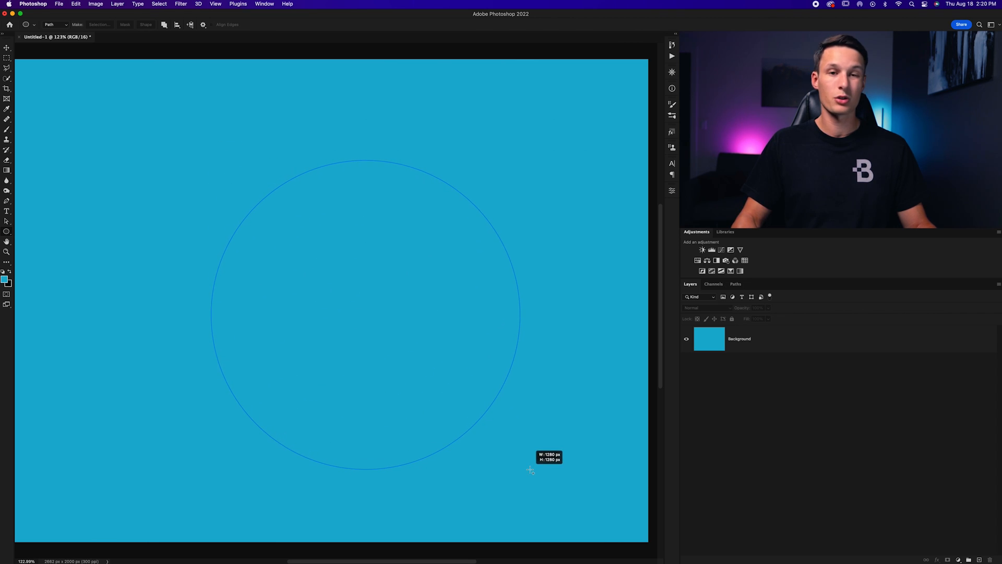
pyautogui.moveTo(530, 470); pyautogui.dragTo(473, 438)
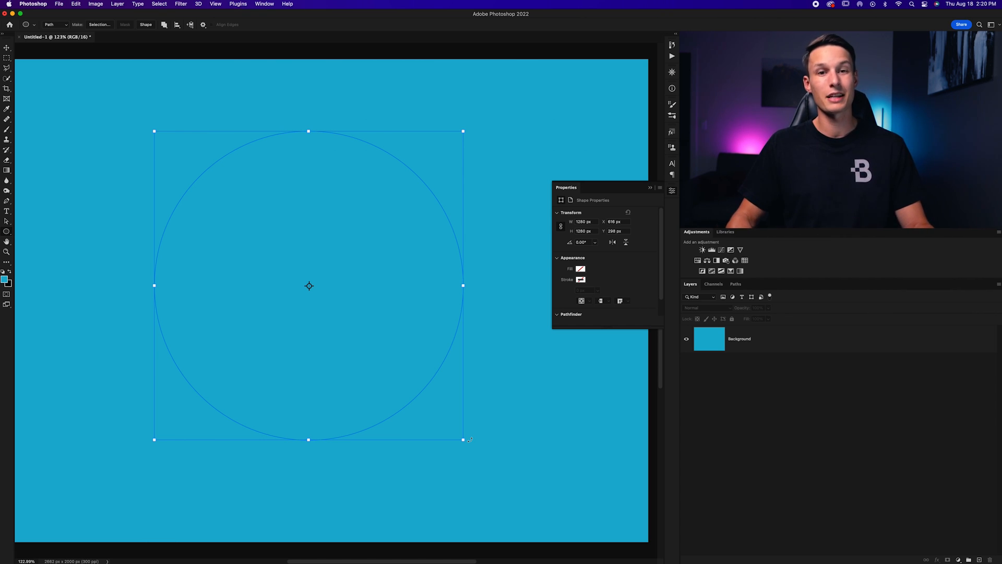
pyautogui.press('t')
pyautogui.write('THIS IS ME')
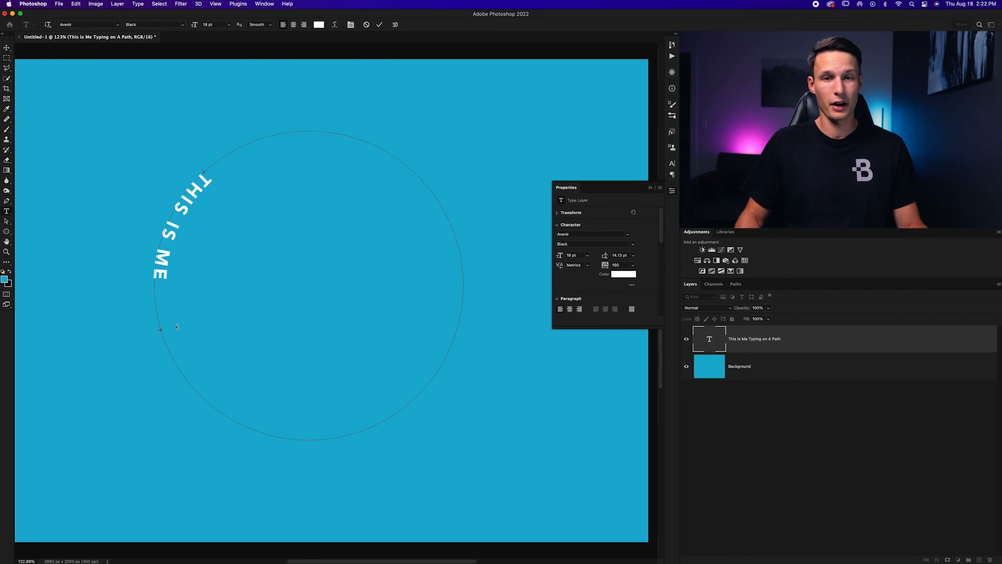
# Type 'TYPING ON A' into the white text running along the circle path.
pyautogui.write('TYPING ON A')
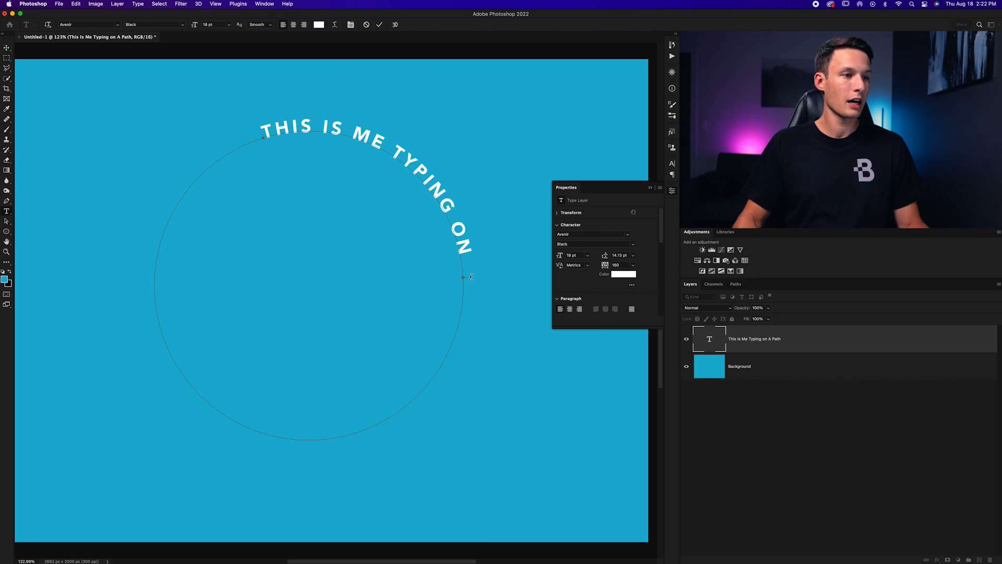
pyautogui.moveTo(302, 95)
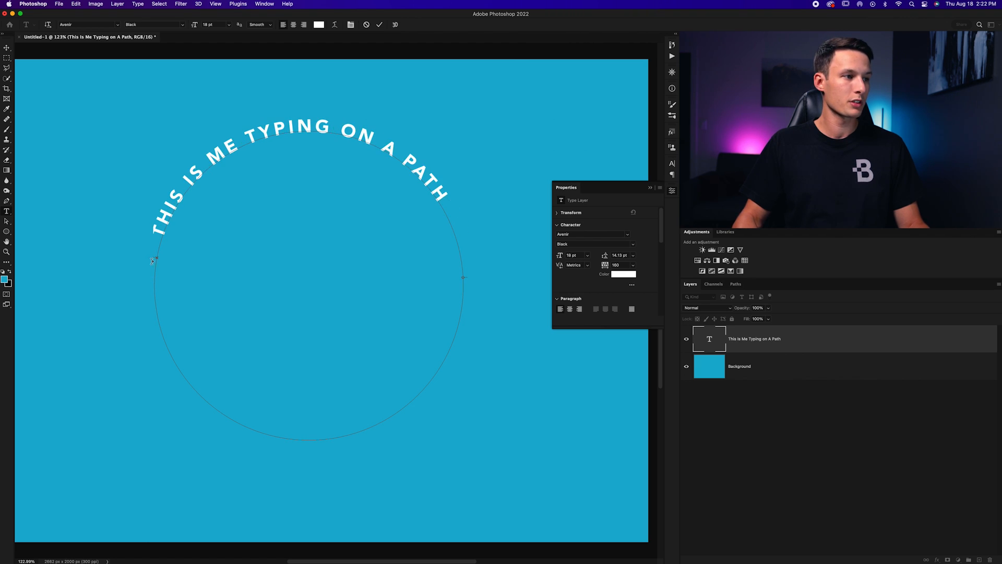
# Slide the text start point along the circle and apply center alignment.
pyautogui.moveTo(153, 260); pyautogui.dragTo(154, 281)
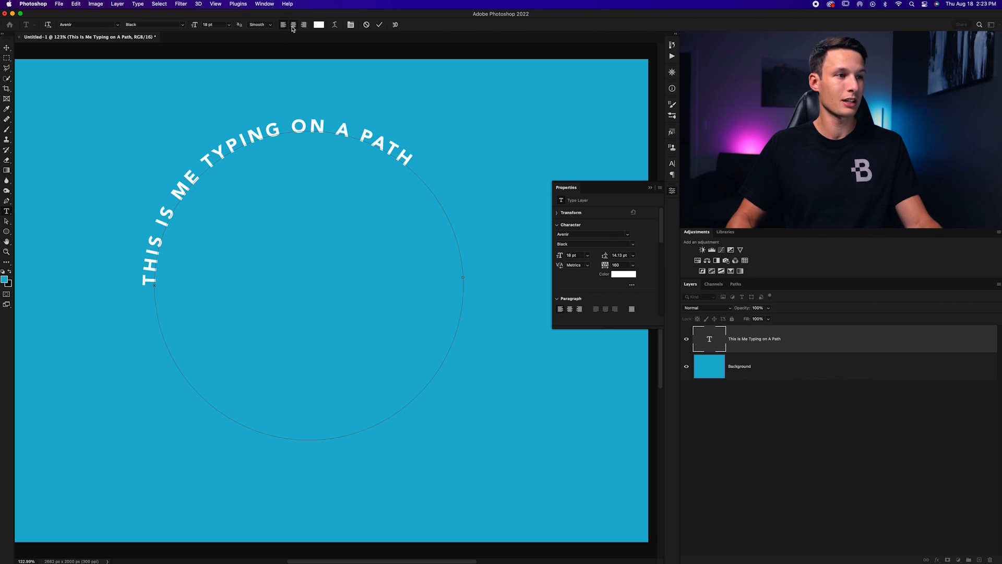
pyautogui.click(294, 25)
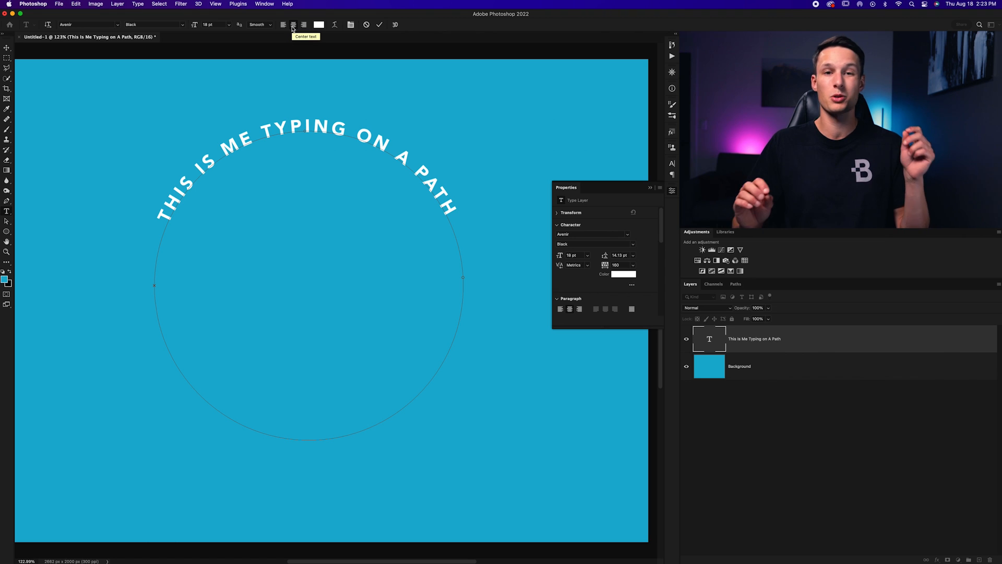
pyautogui.moveTo(490, 288)
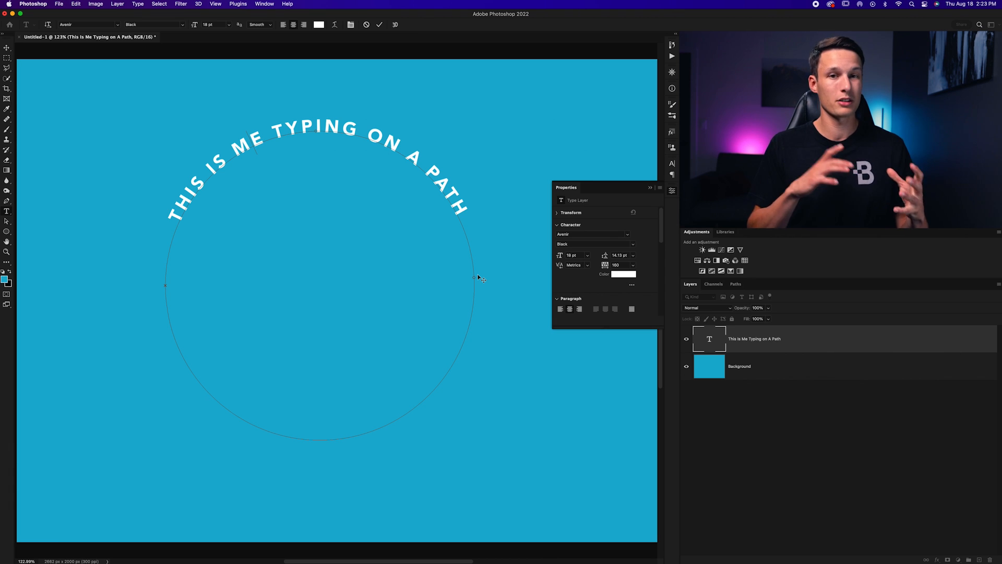
pyautogui.moveTo(480, 275)
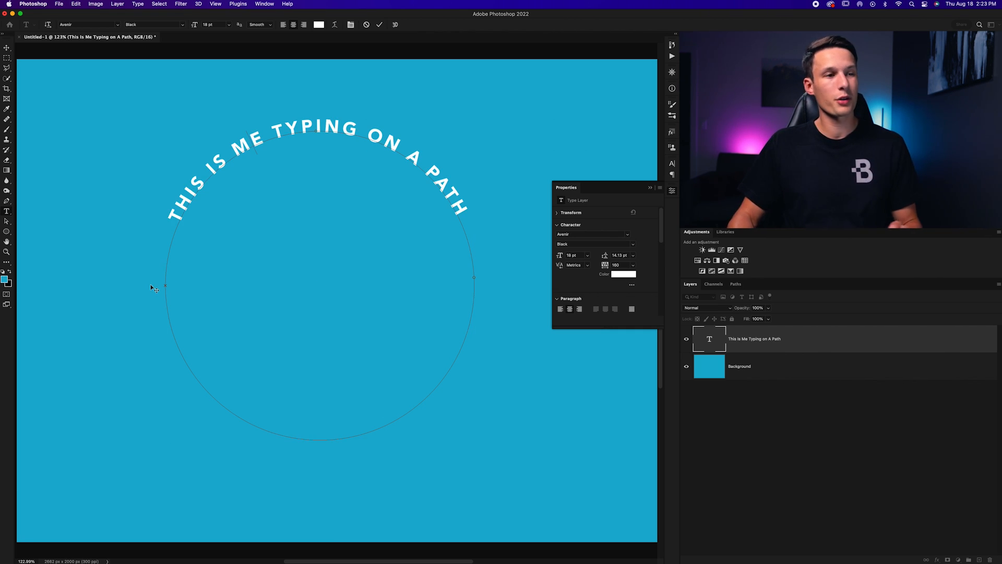
# Open the Character panel for the curved type layer.
pyautogui.click(672, 164)
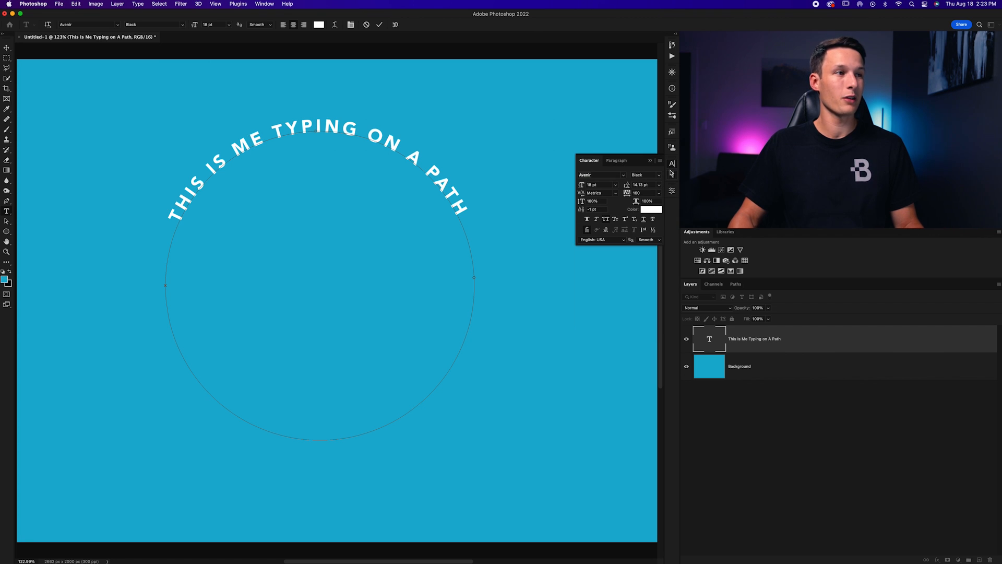
pyautogui.click(382, 24)
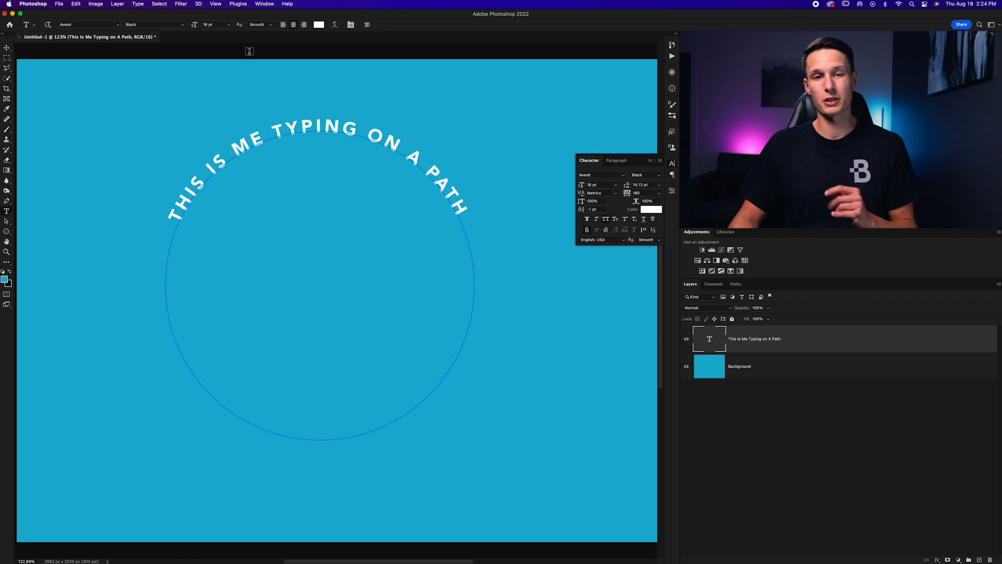